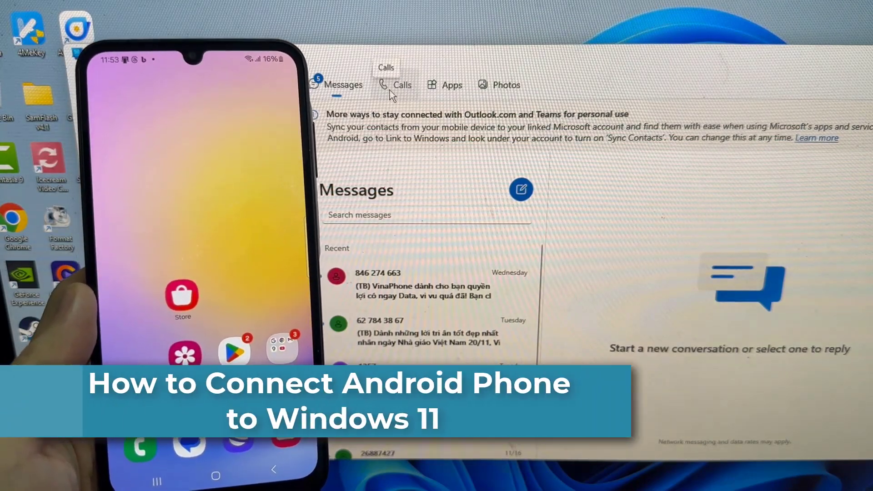
Open the installed Phone Link app from its Microsoft Store 'phone link' search result.
{"action": "left_click", "coordinate": [396, 84]}
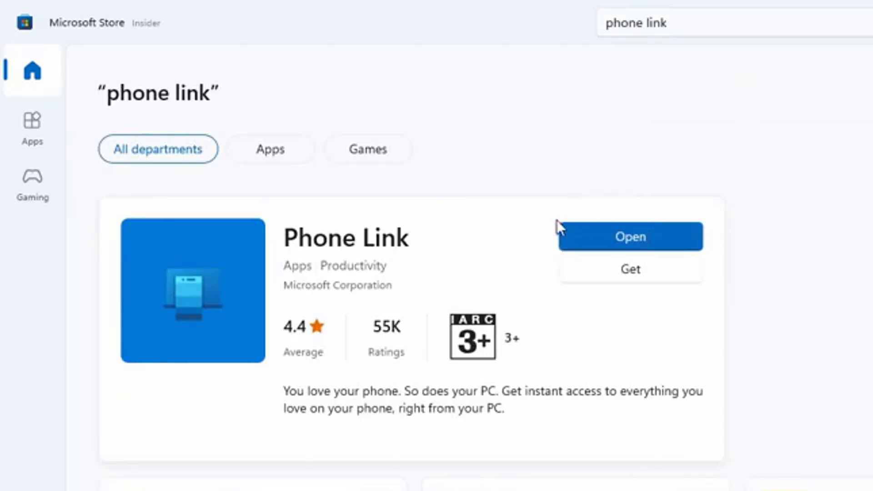
{"action": "mouse_move", "coordinate": [543, 229]}
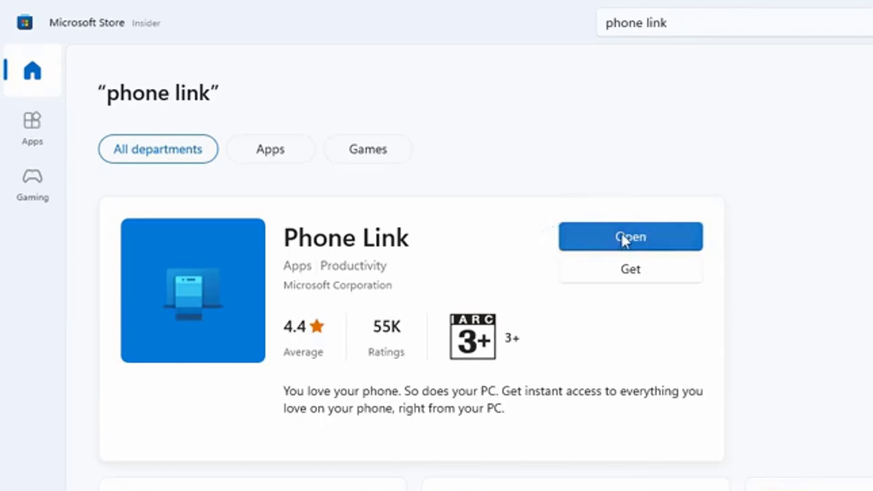
{"action": "mouse_move", "coordinate": [593, 236]}
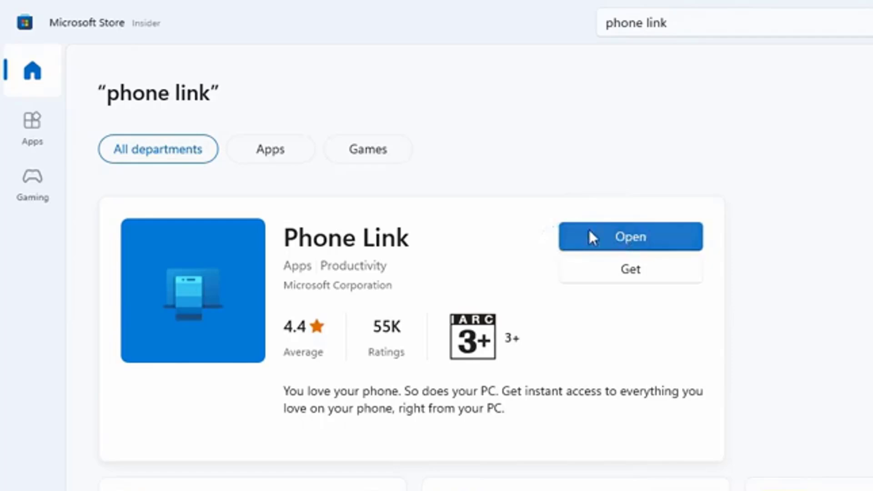
{"action": "mouse_move", "coordinate": [598, 234]}
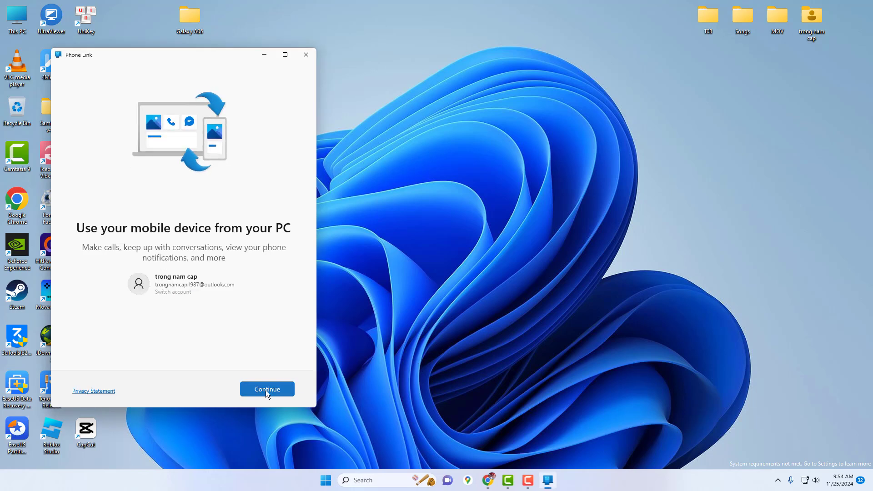
Continue past the Phone Link welcome screen to the Android pairing QR code.
{"action": "left_click", "coordinate": [267, 389]}
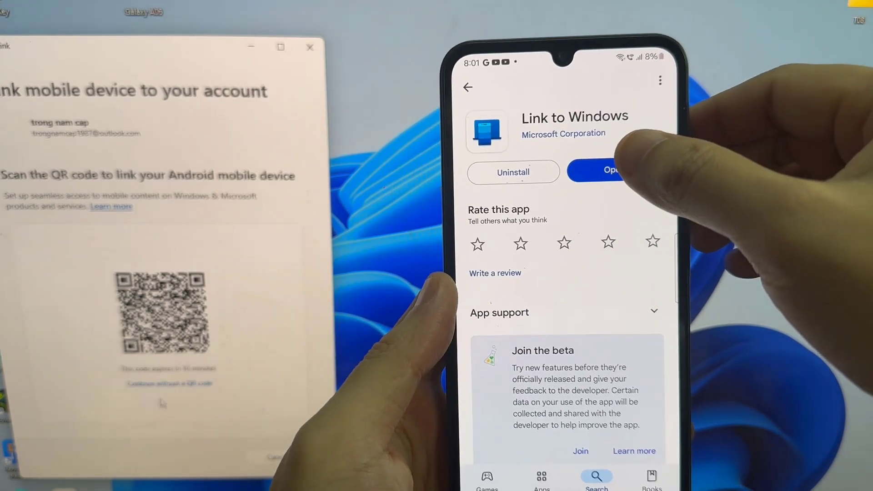
Launch Link to Windows on the phone from its Play Store page.
{"action": "left_click", "coordinate": [613, 171]}
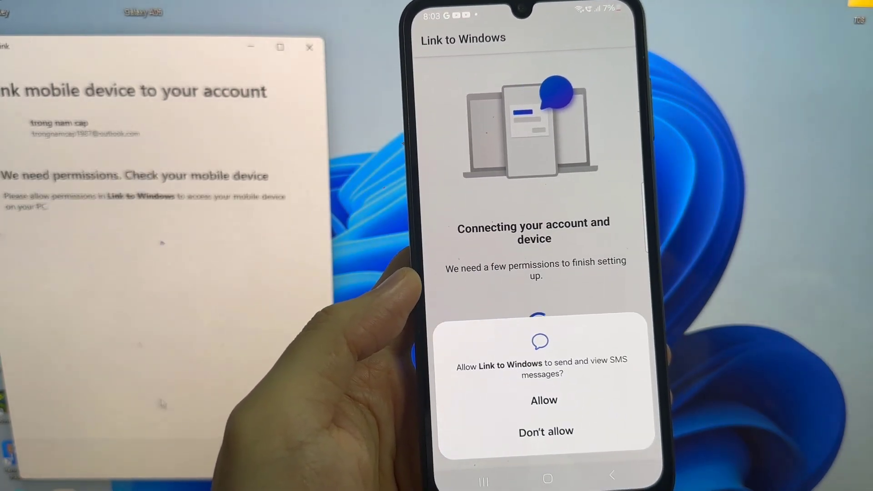
Allow SMS, phone call, contacts and notification permissions, and decline usage data sharing.
{"action": "left_click", "coordinate": [544, 400]}
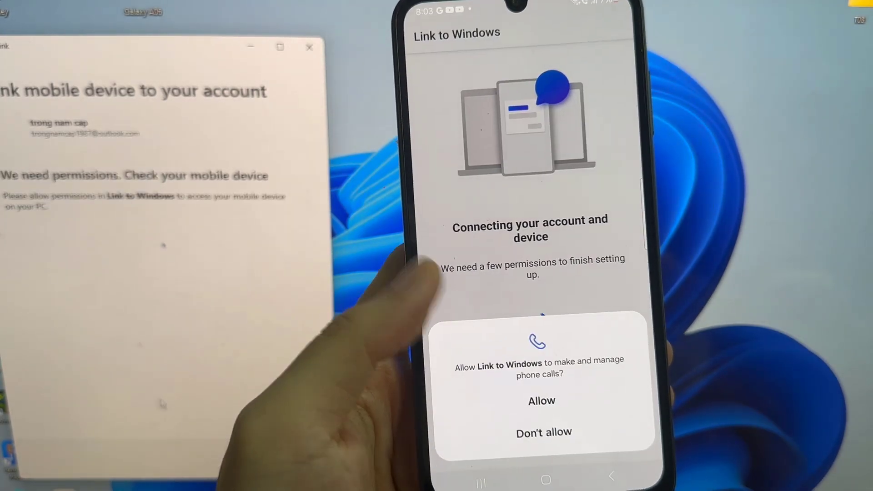
{"action": "left_click", "coordinate": [541, 401]}
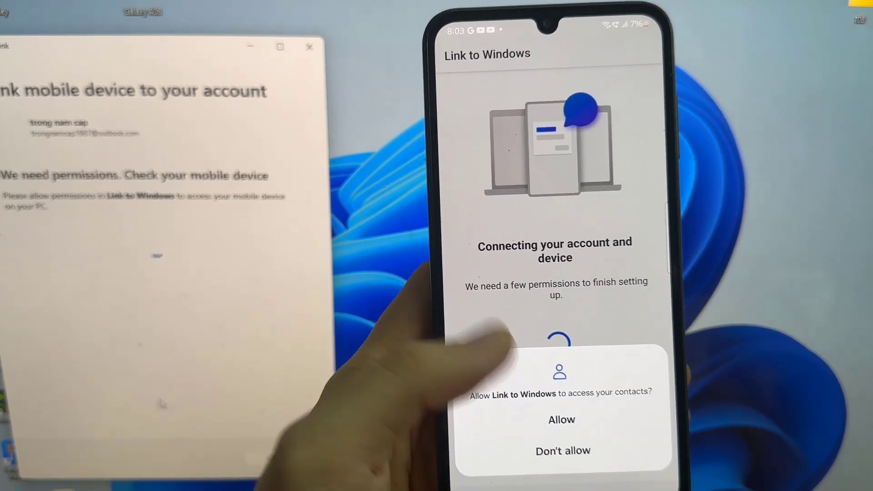
{"action": "left_click", "coordinate": [561, 419]}
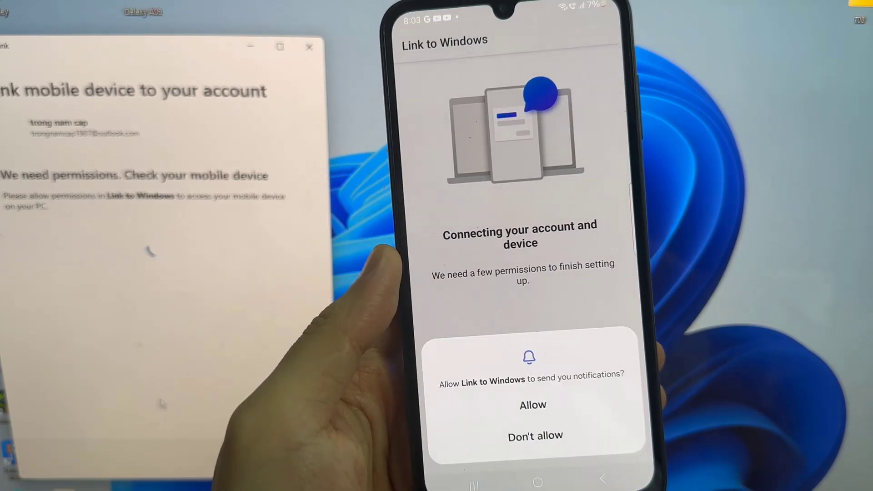
{"action": "left_click", "coordinate": [531, 405]}
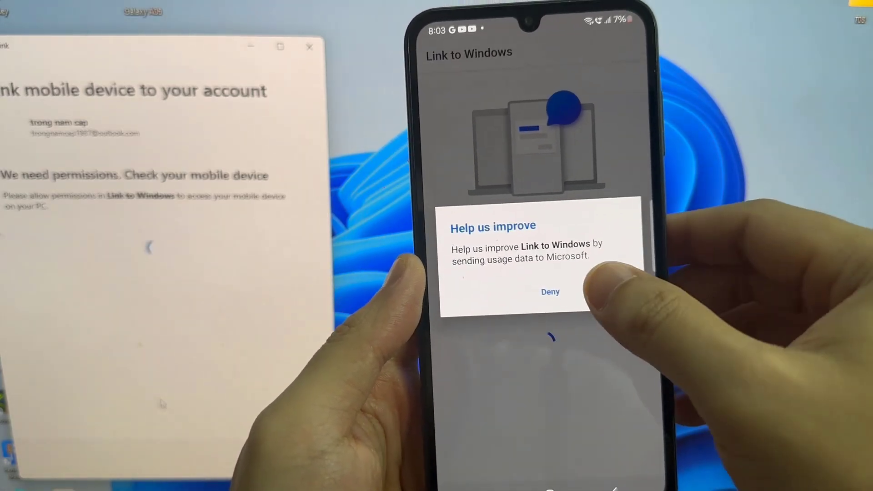
{"action": "left_click", "coordinate": [550, 292]}
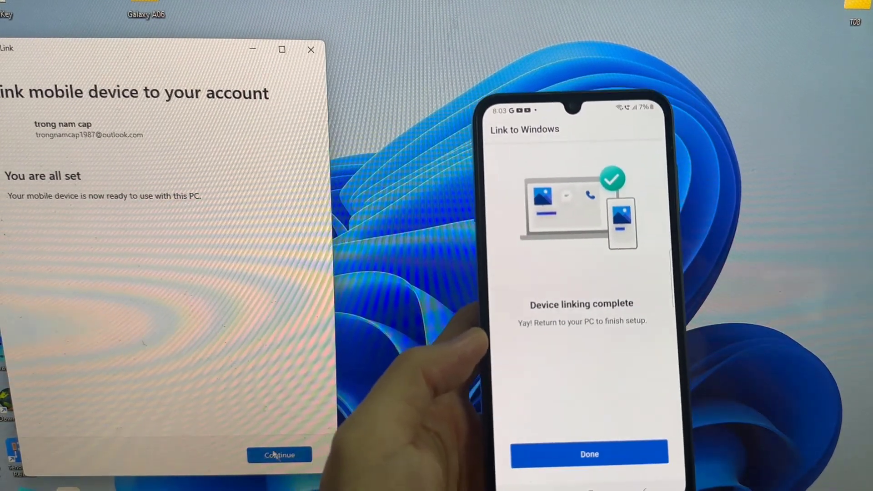
Confirm the 'You are all set' page to enter Phone Link's main window.
{"action": "left_click", "coordinate": [280, 455]}
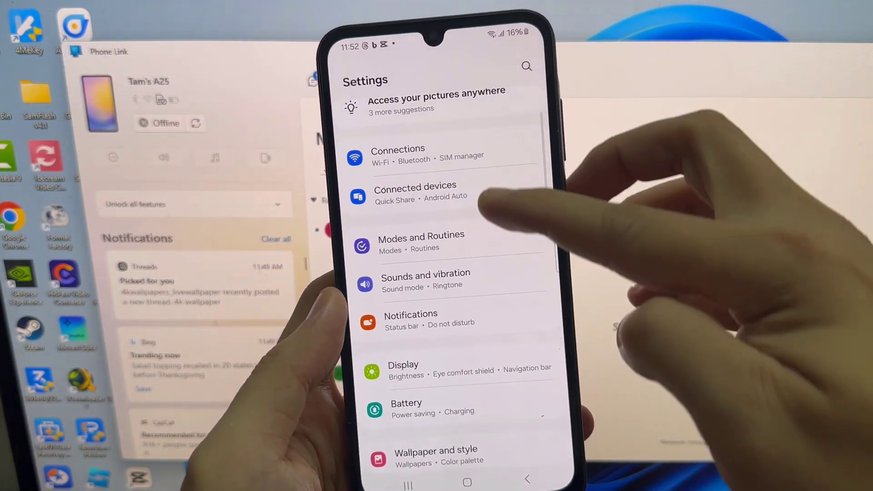
Turn on Link to Windows in Android's Notifications > App notifications list.
{"action": "scroll", "scroll_direction": "up", "scroll_amount": 3}
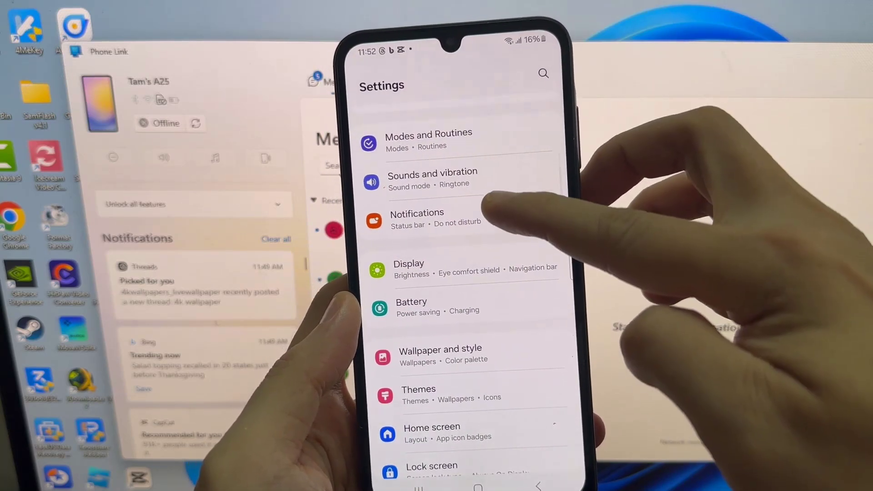
{"action": "left_click", "coordinate": [416, 217]}
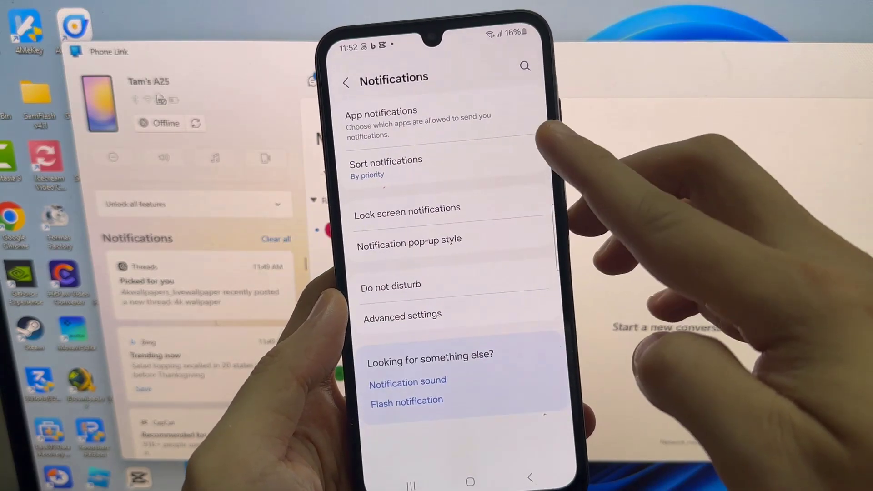
{"action": "left_click", "coordinate": [380, 123]}
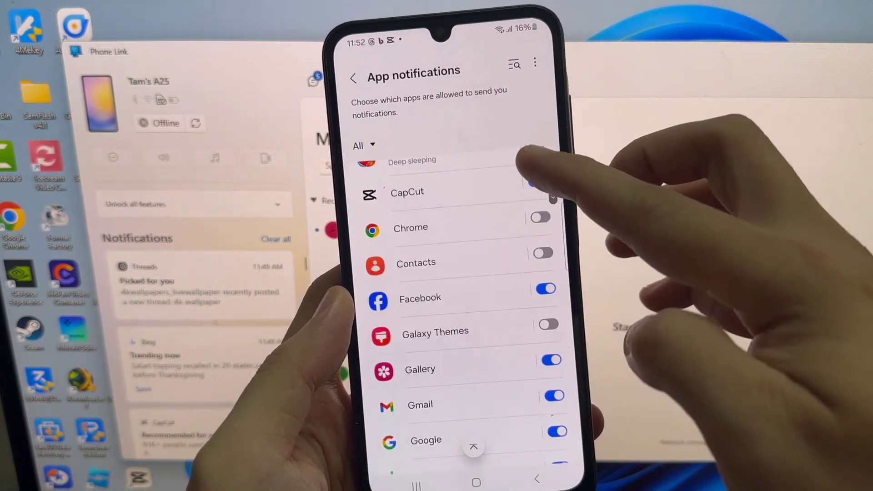
{"action": "scroll", "scroll_direction": "down", "scroll_amount": 3}
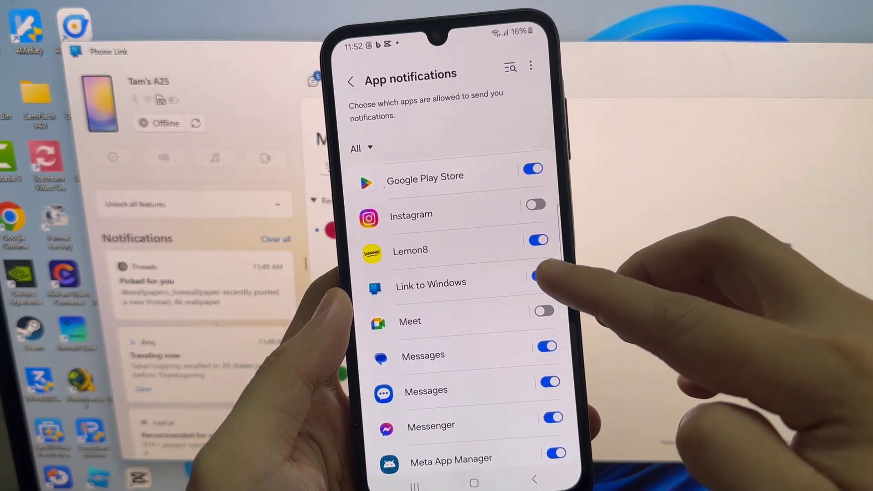
{"action": "left_click", "coordinate": [539, 273]}
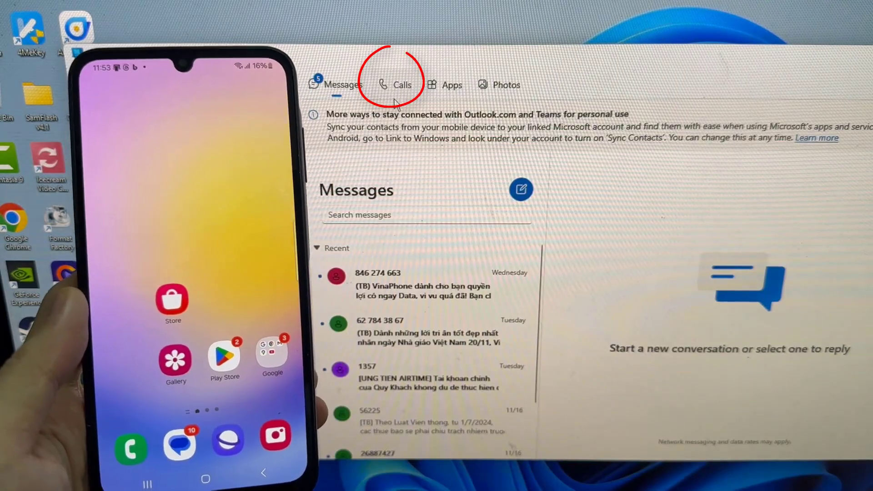
{"action": "mouse_move", "coordinate": [402, 84]}
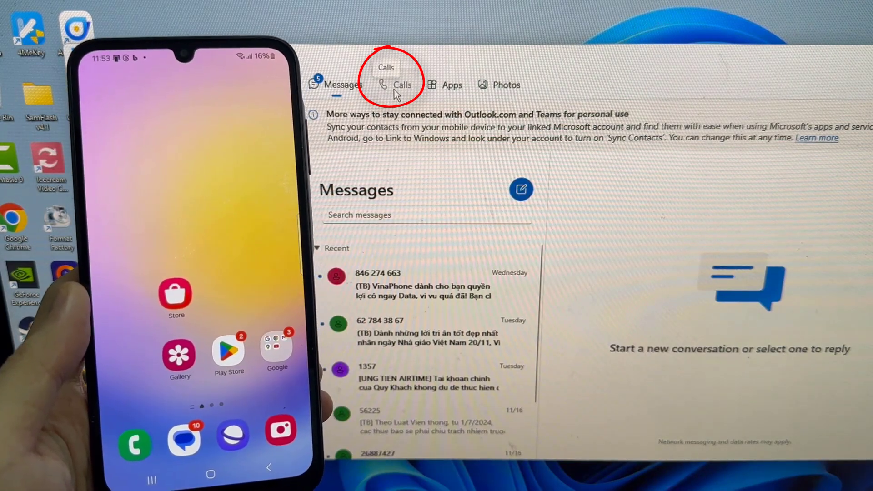
Start calling setup in the Calls section, which reports this PC lacks Bluetooth.
{"action": "left_click", "coordinate": [402, 84]}
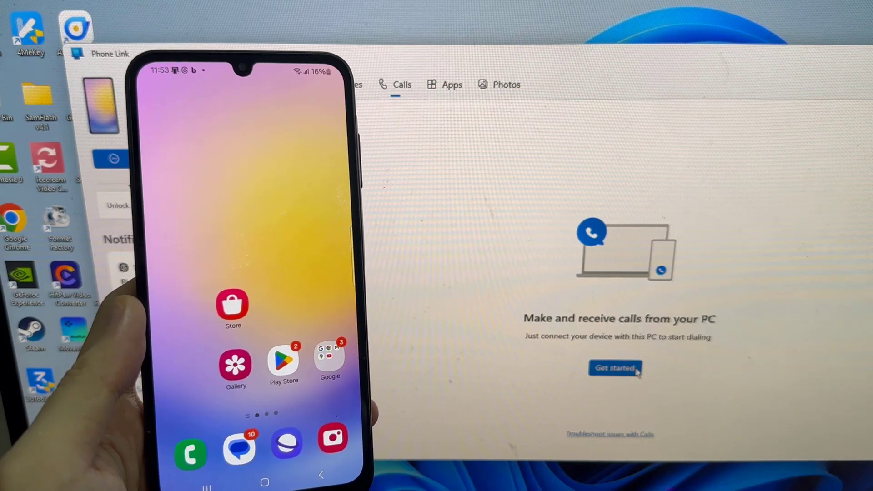
{"action": "left_click", "coordinate": [615, 368]}
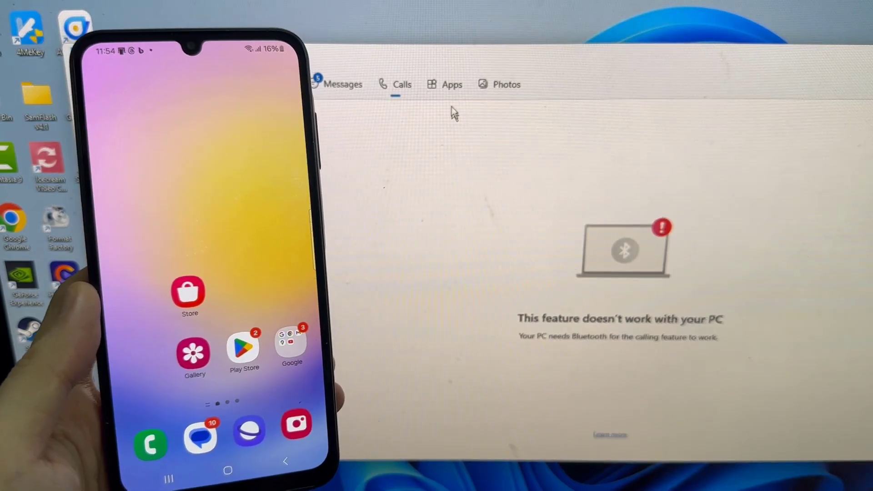
Switch to the Apps section to list the phone's installed apps.
{"action": "left_click", "coordinate": [452, 84]}
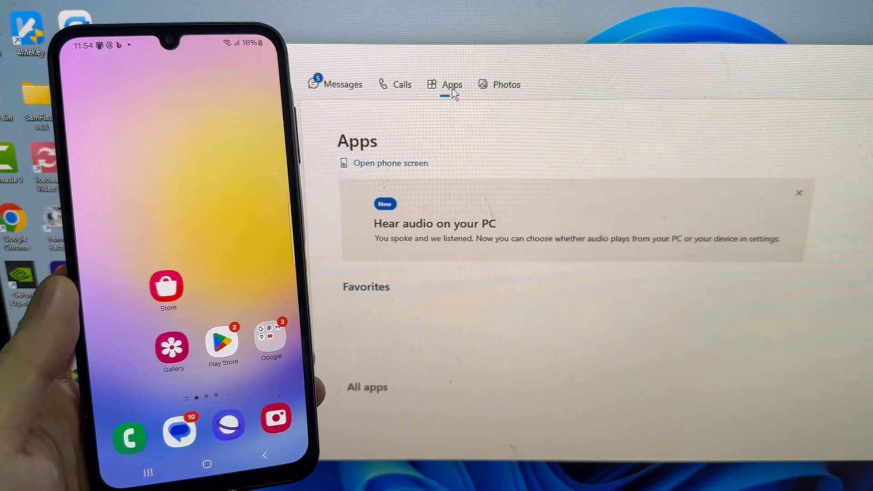
{"action": "left_click", "coordinate": [343, 84]}
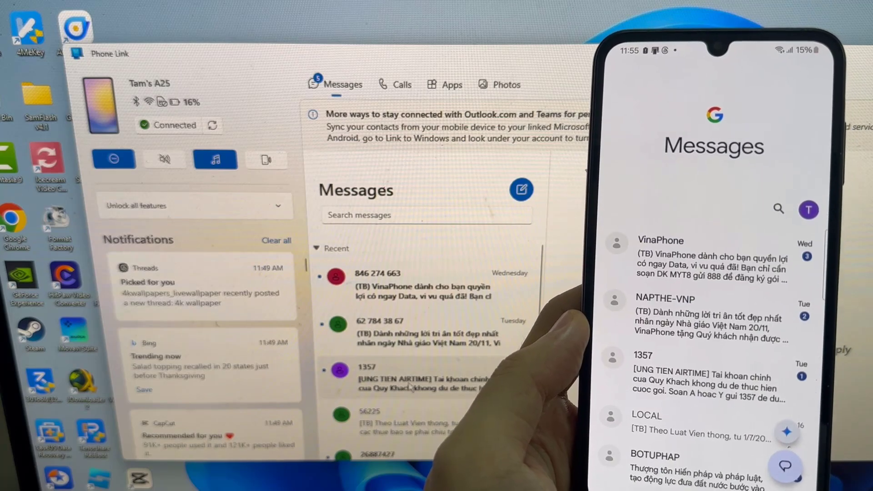
{"action": "left_click", "coordinate": [451, 85]}
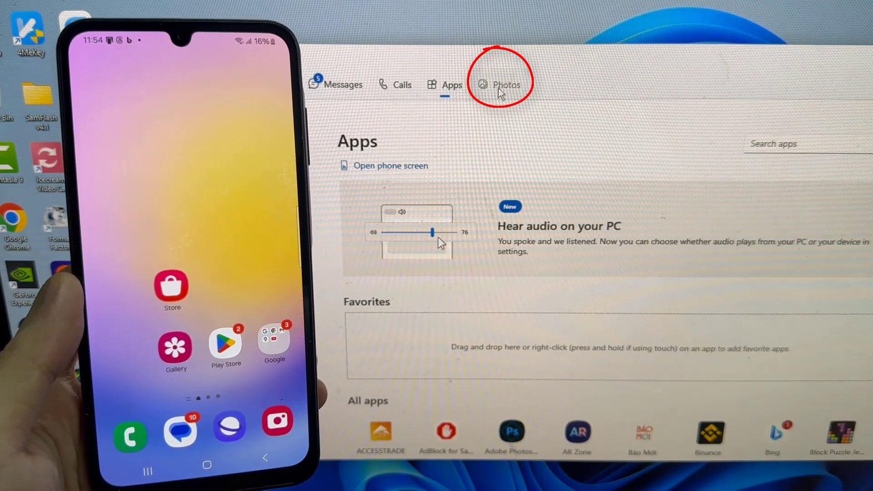
Use Save as on the Christmas tree photo in Photos, then switch back to Messages.
{"action": "left_click", "coordinate": [506, 85]}
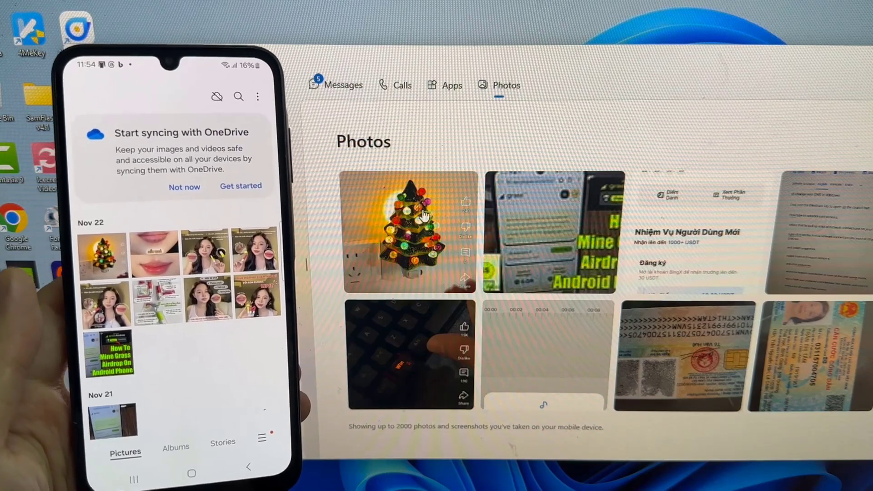
{"action": "right_click", "coordinate": [408, 234]}
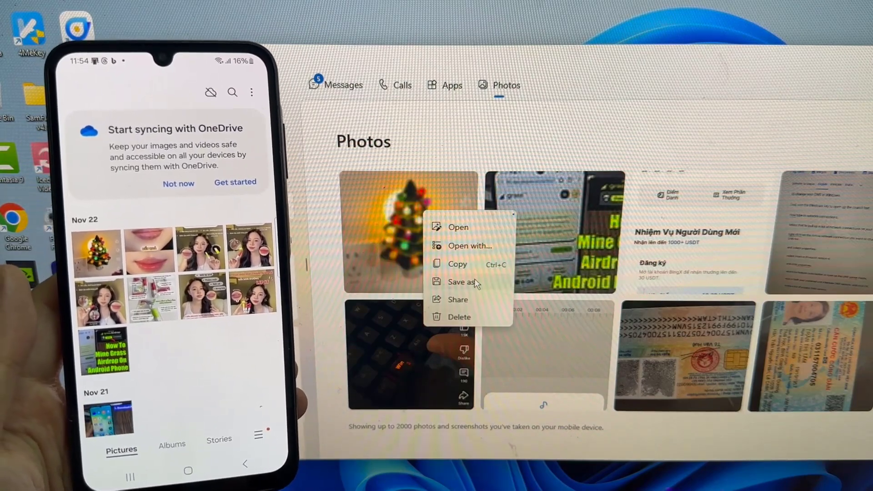
{"action": "left_click", "coordinate": [459, 282]}
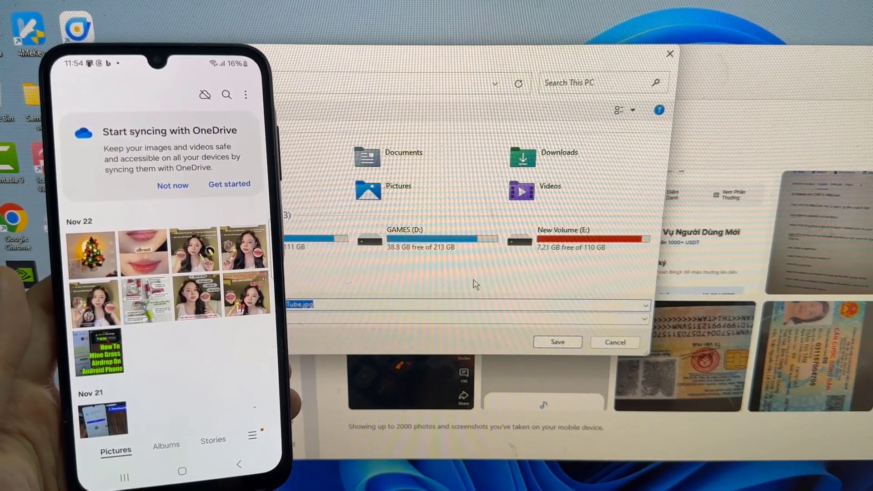
{"action": "left_click", "coordinate": [614, 342]}
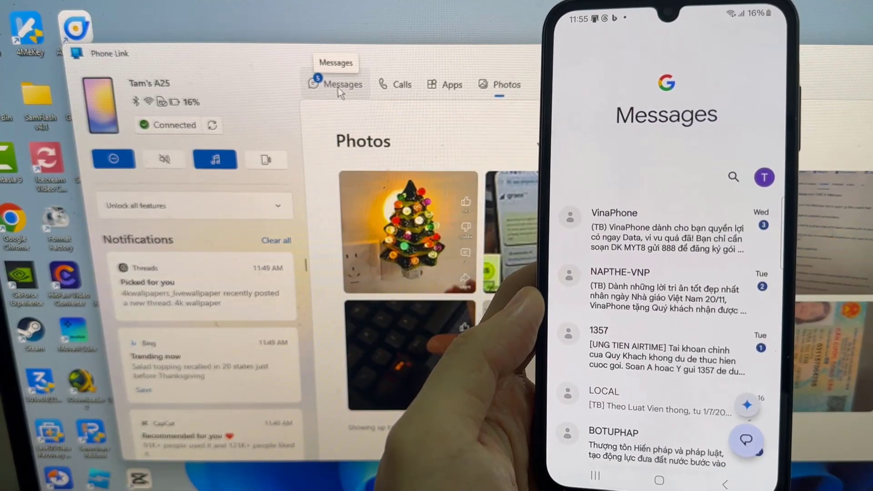
{"action": "left_click", "coordinate": [335, 85]}
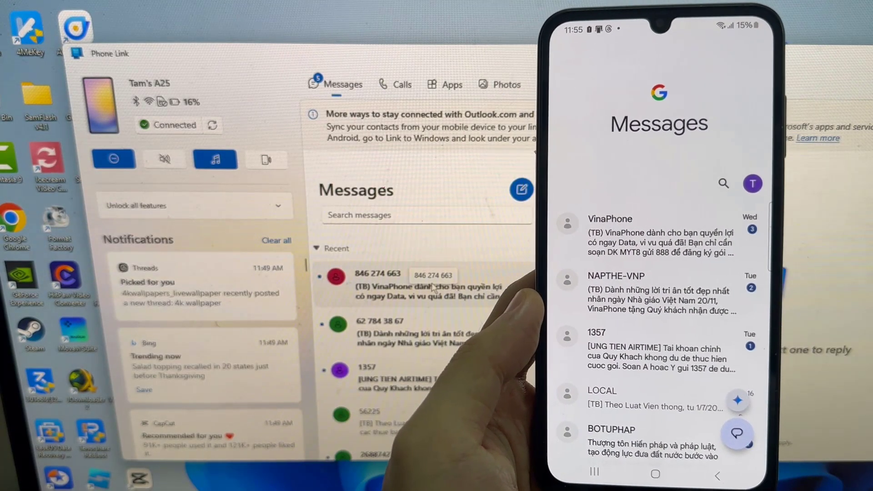